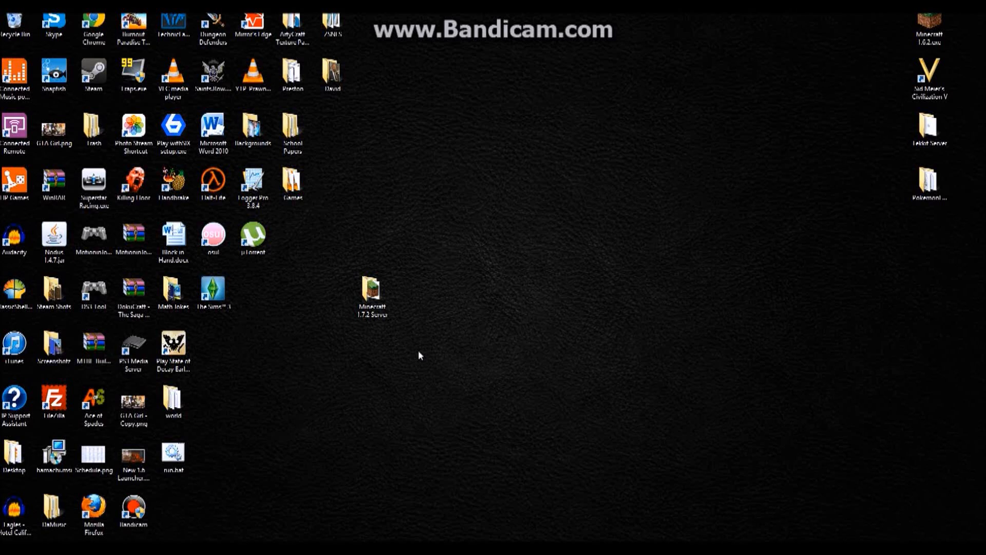
# Open the Minecraft 1.7.2 Server folder and select minecraft_server.1.7.2.exe
pyautogui.doubleClick(369, 293)
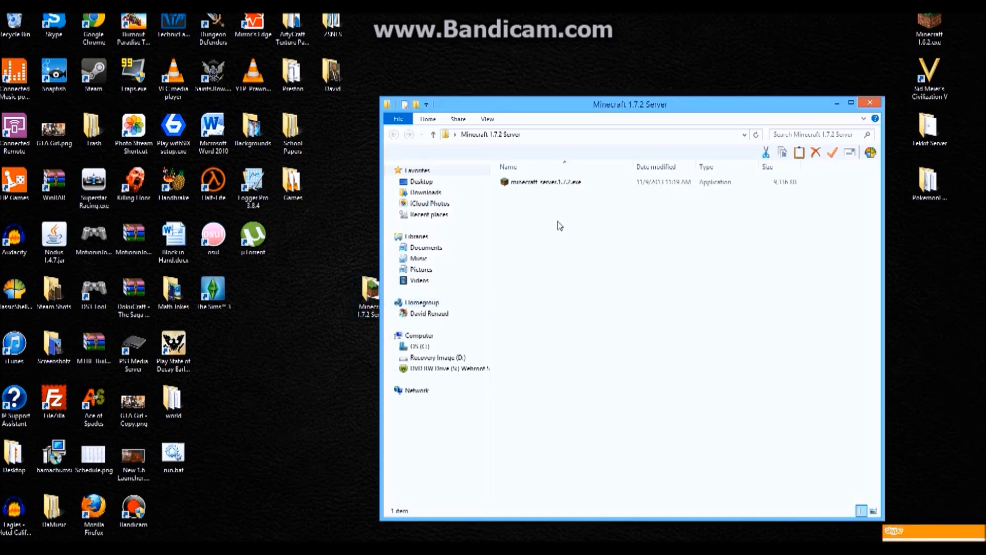
pyautogui.click(565, 183)
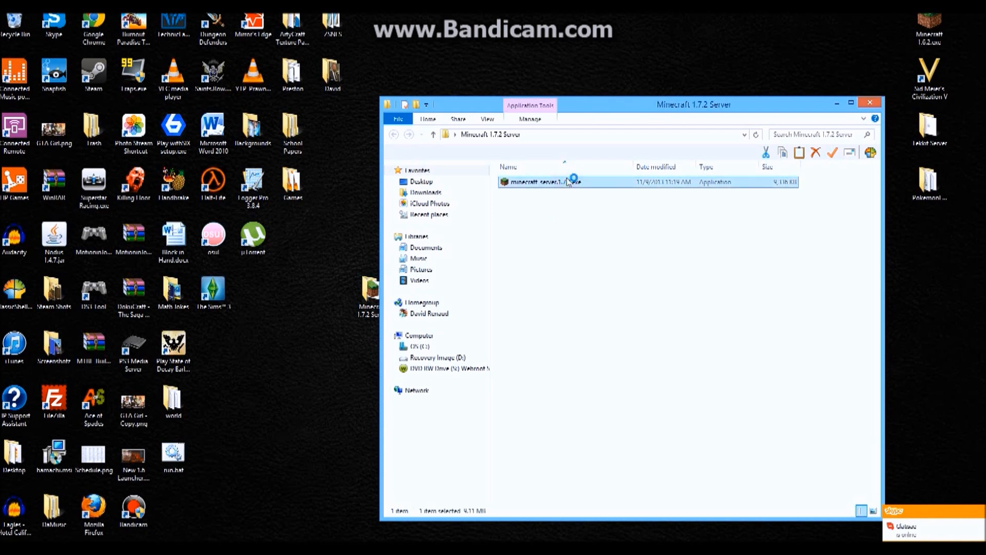
# Launch minecraft_server.1.7.2.exe, move its window aside, and open logs\latest.log
pyautogui.doubleClick(544, 182)
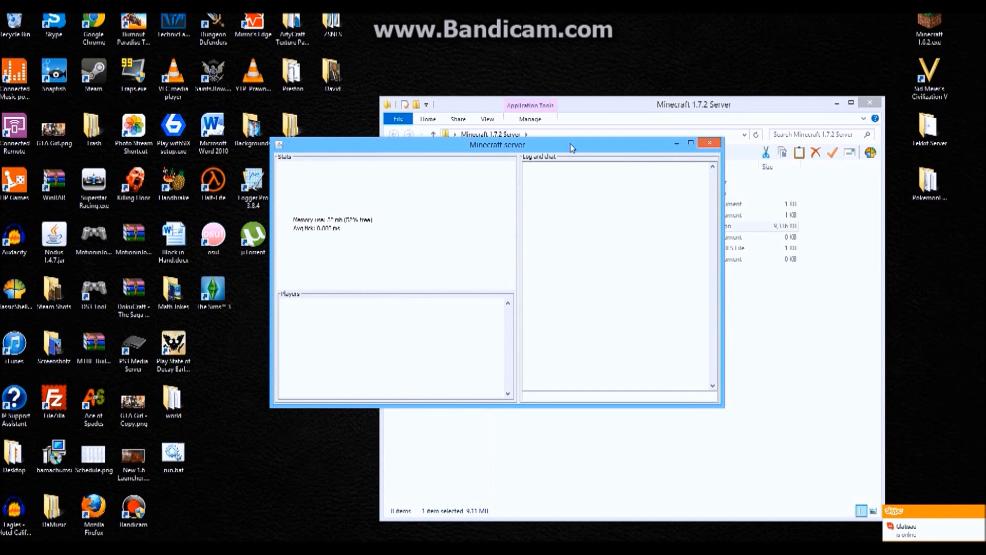
pyautogui.moveTo(497, 145); pyautogui.dragTo(233, 103)
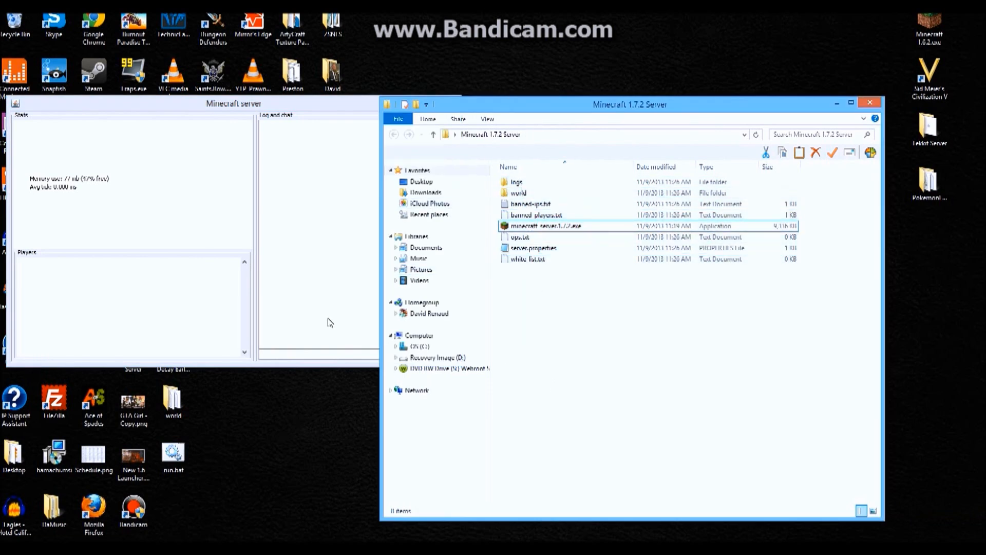
pyautogui.click(233, 104)
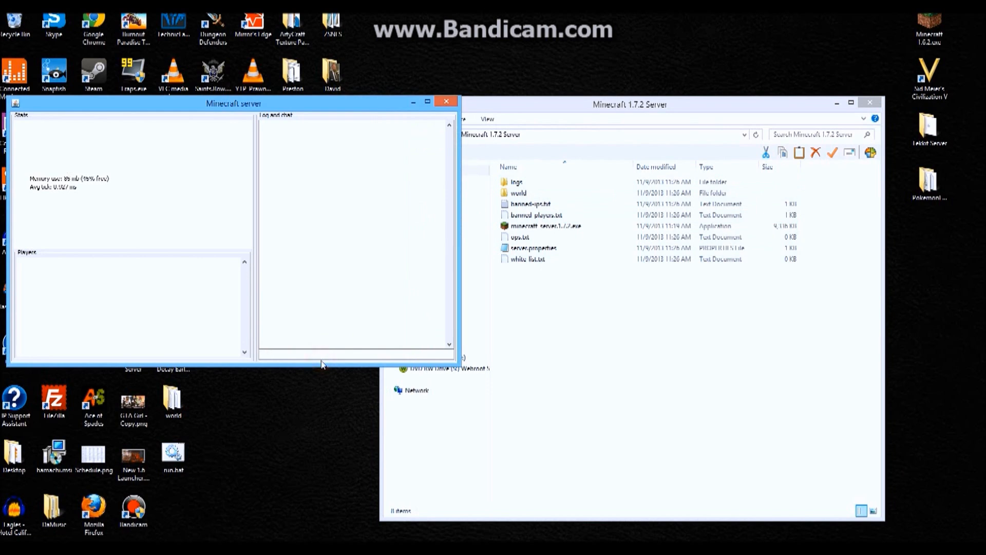
pyautogui.click(544, 183)
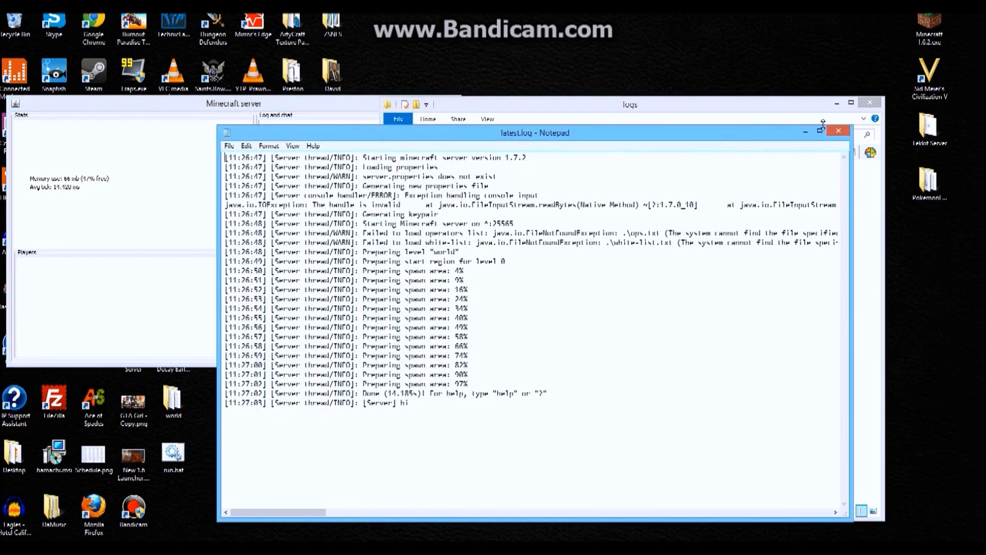
# Close the latest.log Notepad window
pyautogui.click(838, 130)
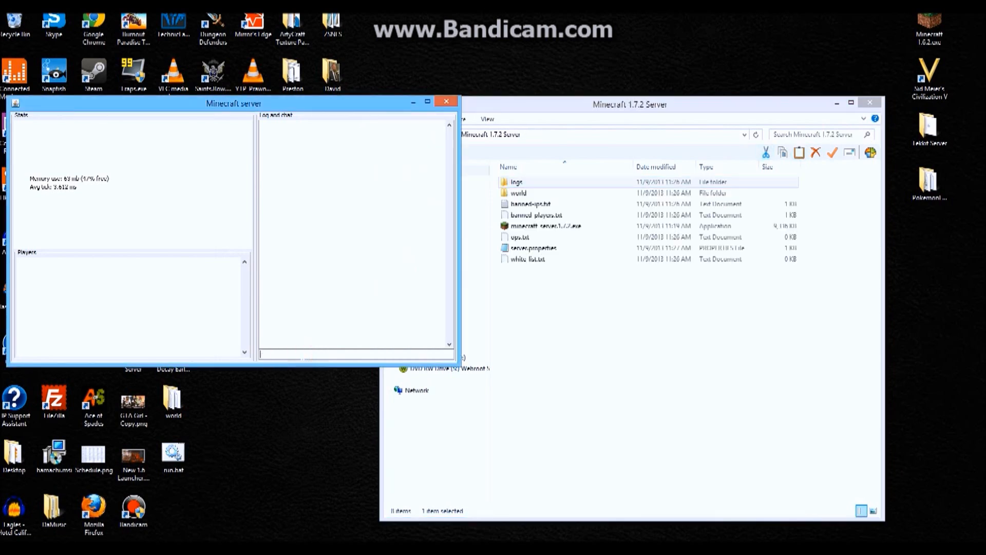
# Create a new text document named run.txt in the server folder
pyautogui.click(447, 102)
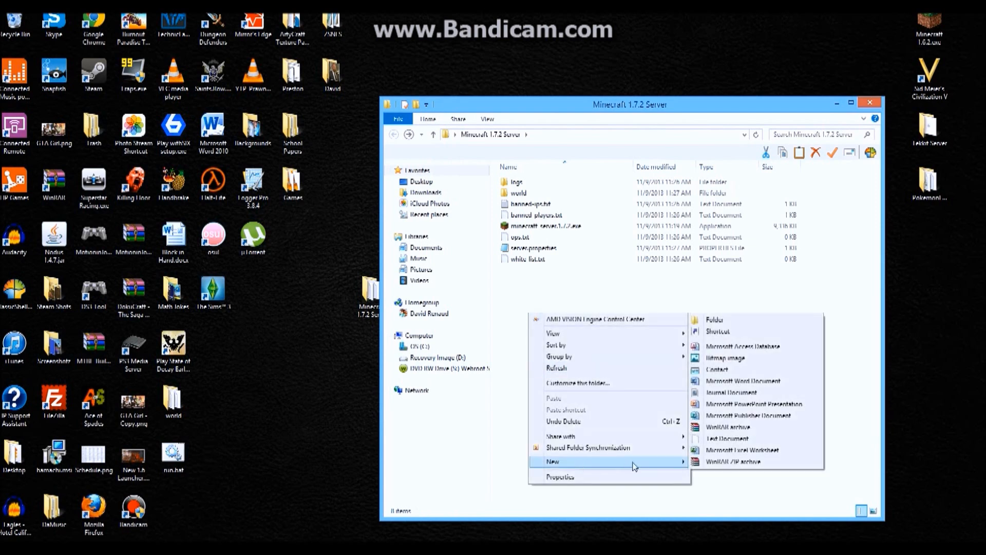
pyautogui.click(726, 439)
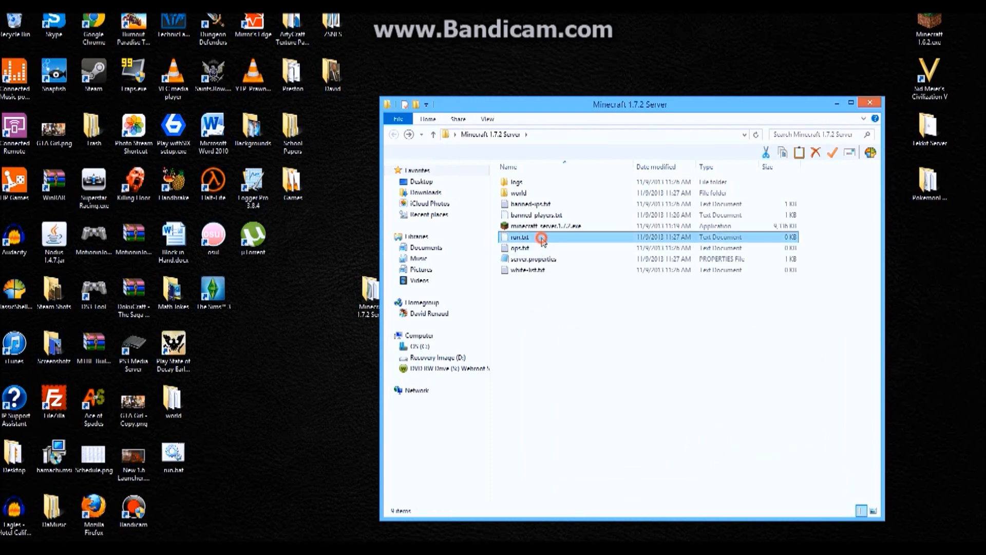
# Write 'java -Xms512M -Xmx1G -jar minecraft_server.1.7.2.jar' into run.txt and save it as run.bat
pyautogui.doubleClick(542, 237)
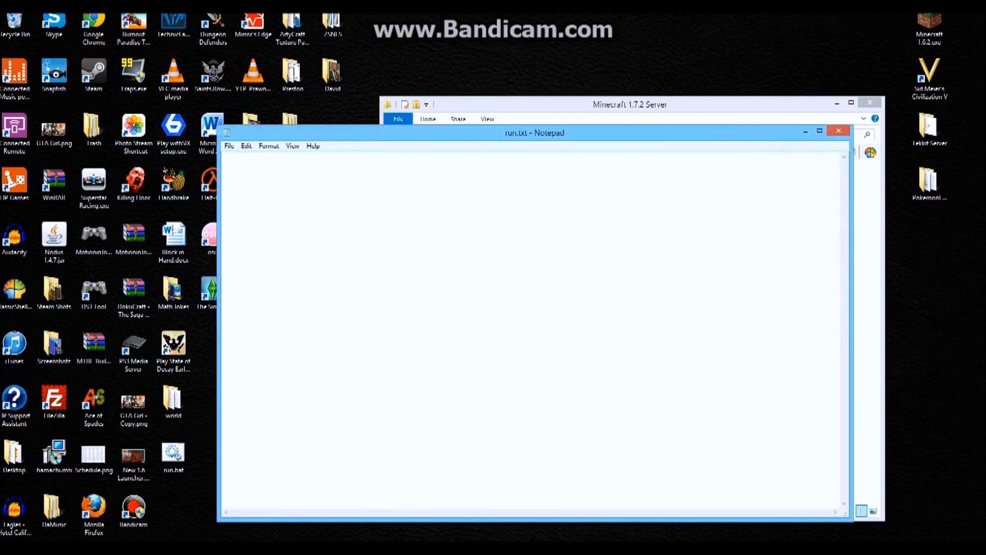
pyautogui.write('java -Xms512M -Xmx1G -jar minecraft_server.1.7.2.jar')
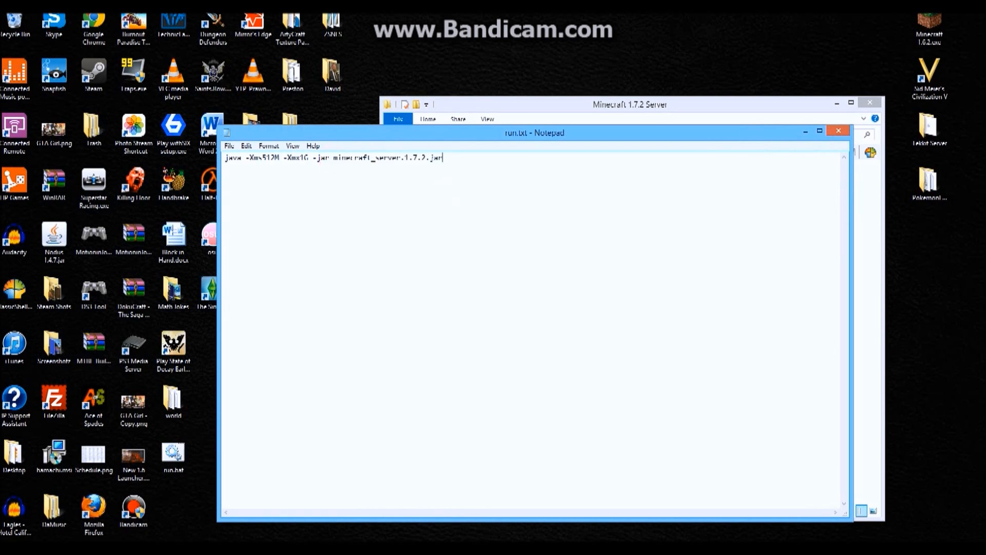
pyautogui.click(229, 146)
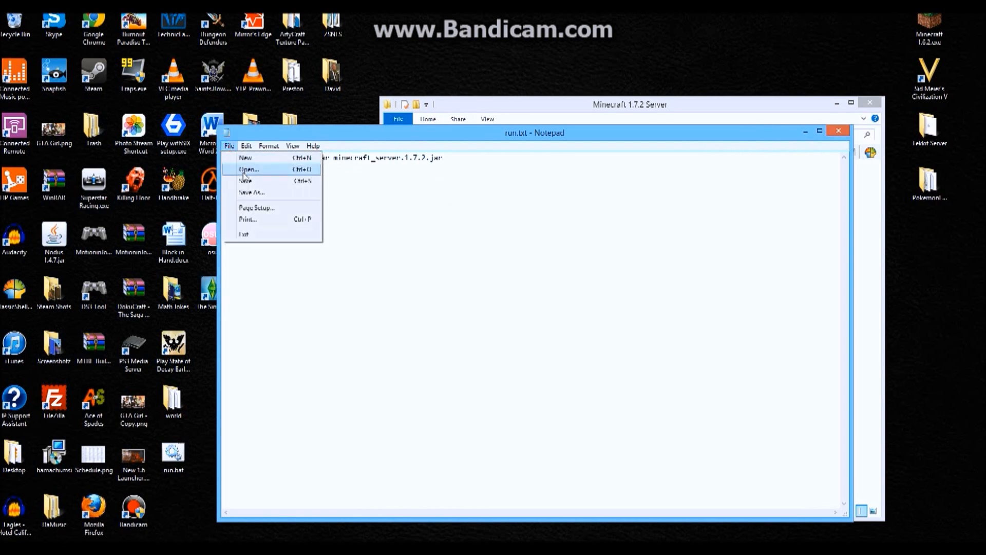
pyautogui.click(251, 193)
pyautogui.write('run.bat')
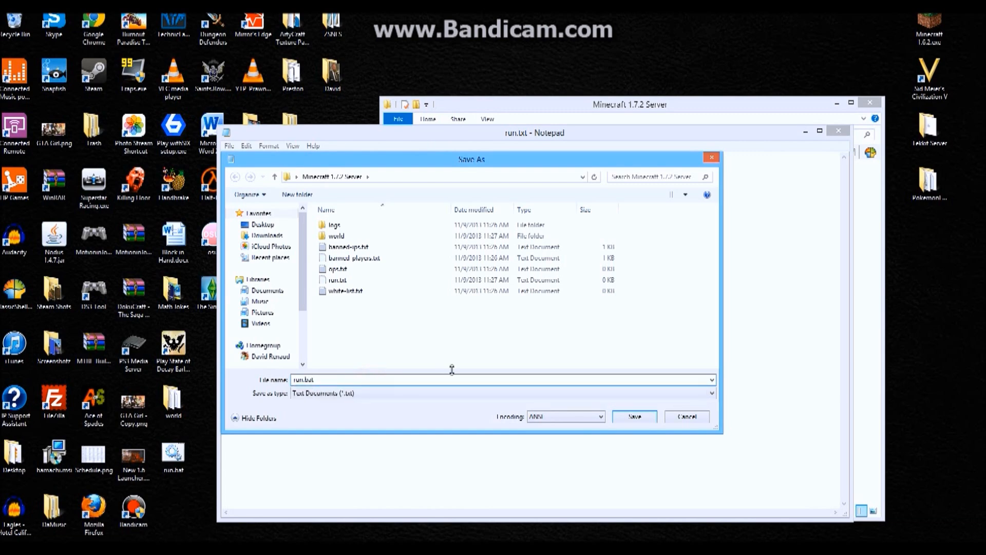
pyautogui.click(634, 416)
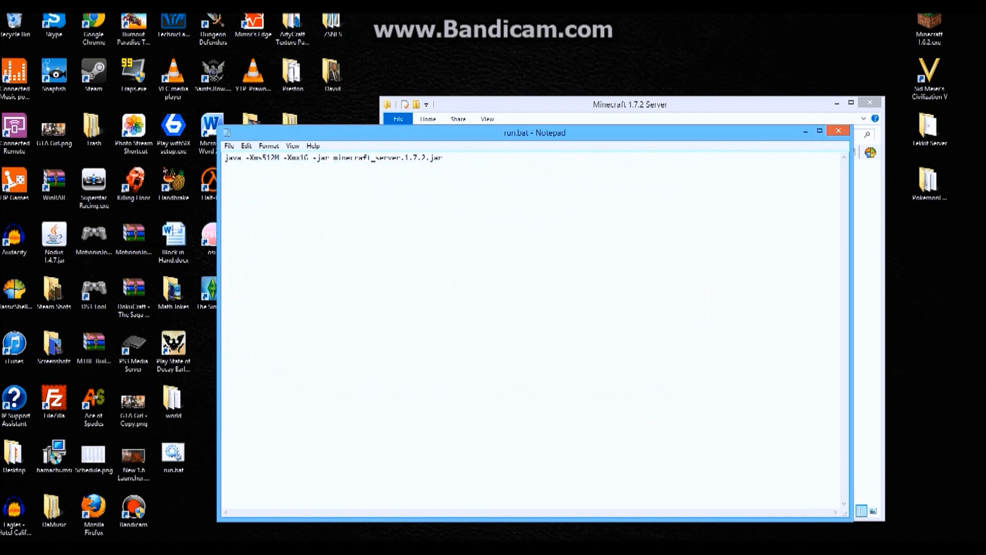
pyautogui.click(839, 130)
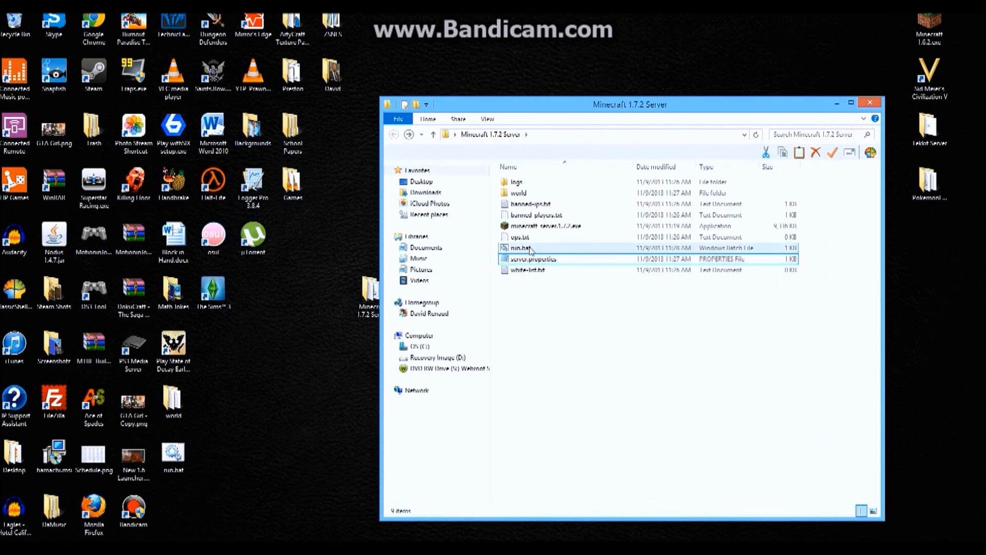
# Rename minecraft_server.1.7.2.exe to .jar, confirm the extension warning, and launch run.bat
pyautogui.click(522, 248)
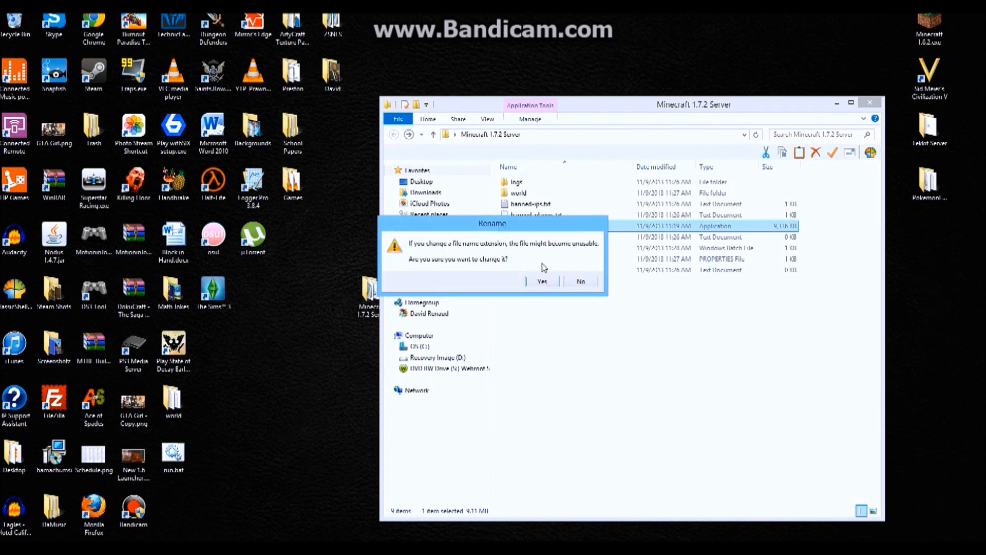
pyautogui.click(543, 281)
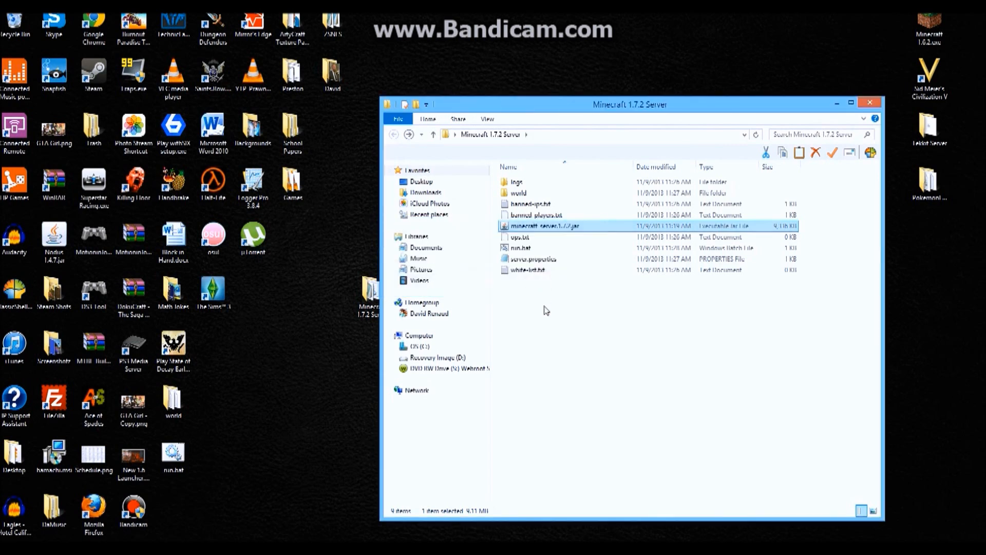
pyautogui.doubleClick(522, 247)
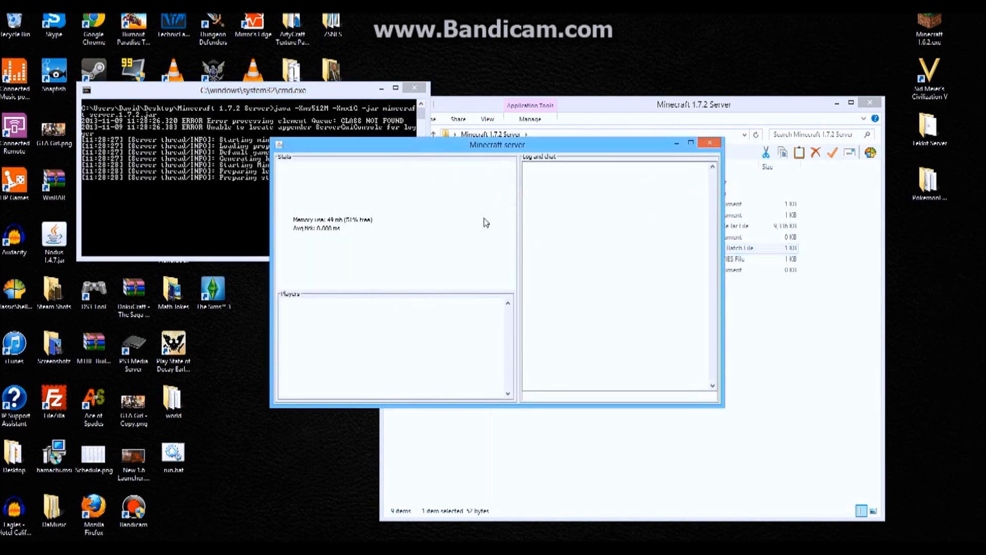
pyautogui.moveTo(637, 170)
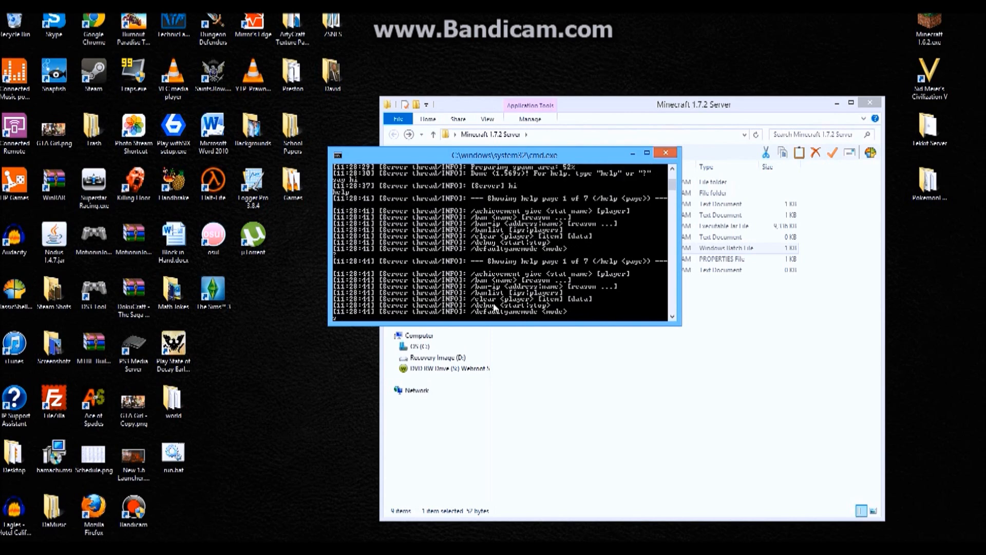
# Stop the server with 'stop', close its console, and select the logs folder
pyautogui.write('stop')
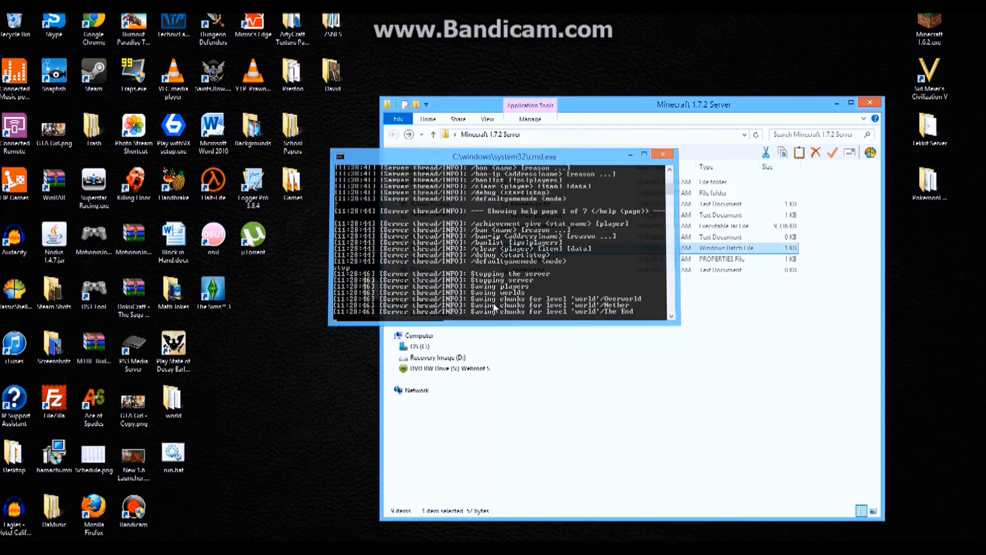
pyautogui.click(662, 154)
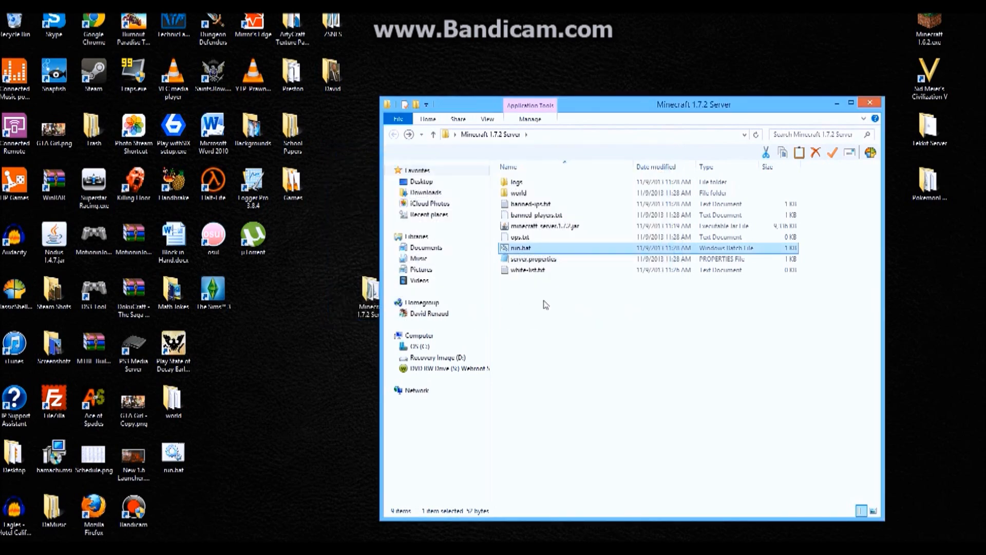
pyautogui.click(517, 181)
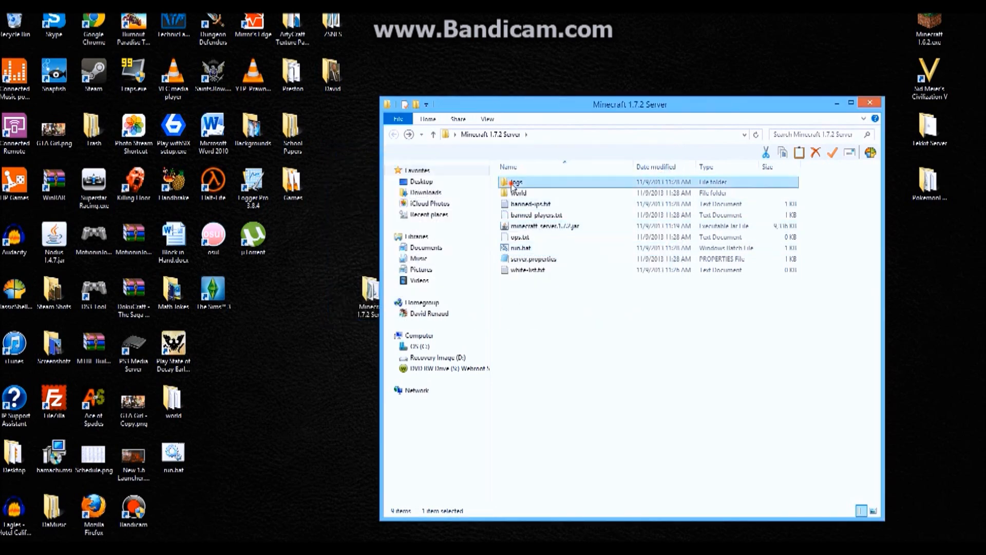